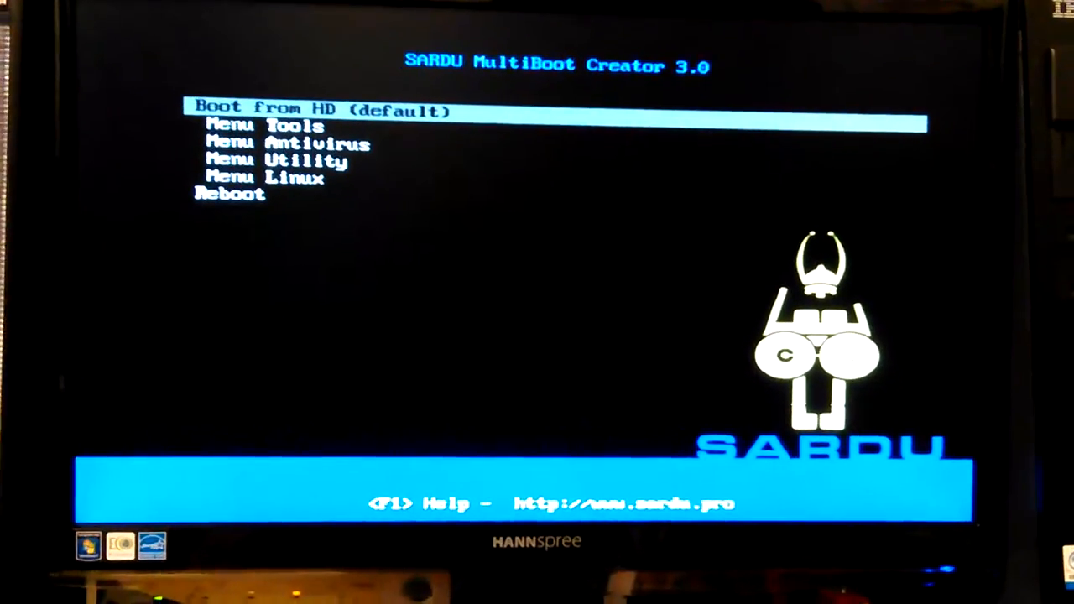
Browse the Tools submenu entries — SuperGrubDisk2, Memtest, FreeDOS — and return via <==Back.
key(Down)
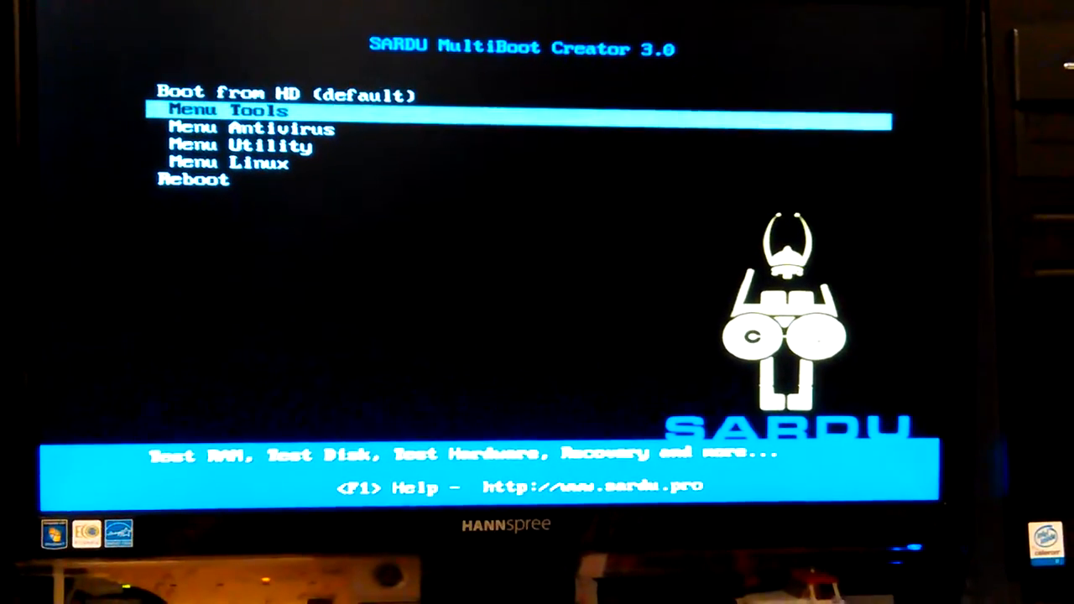
key(Return)
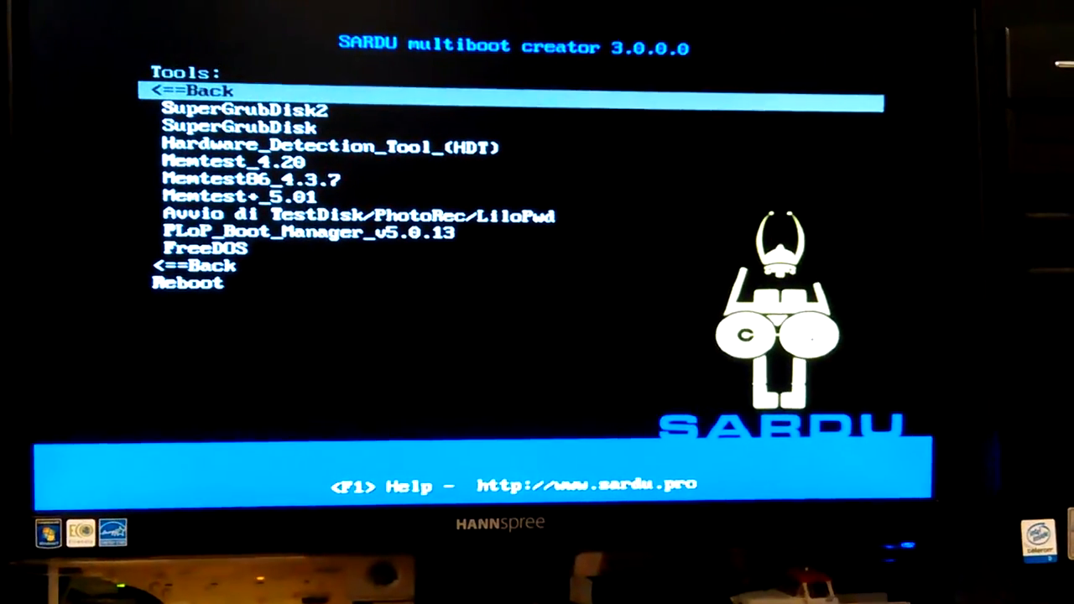
key(Down)
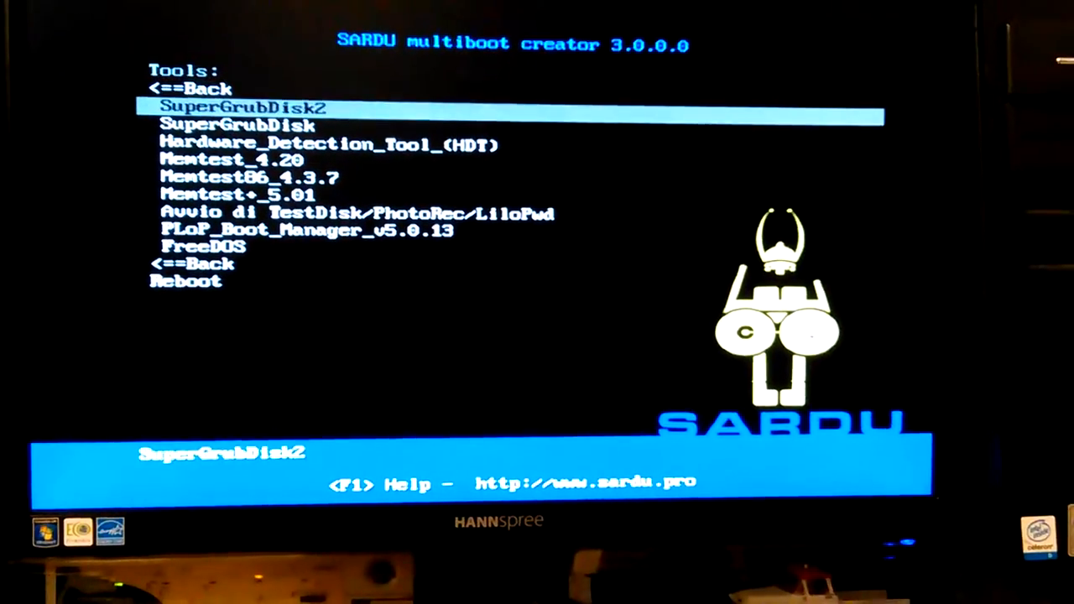
key(Down)
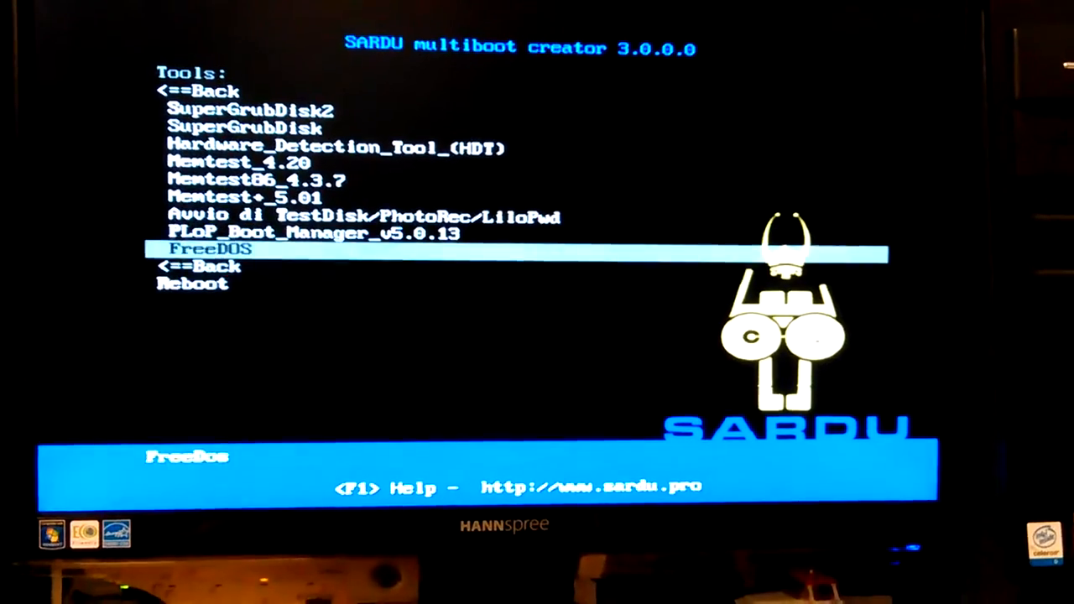
key(Down)
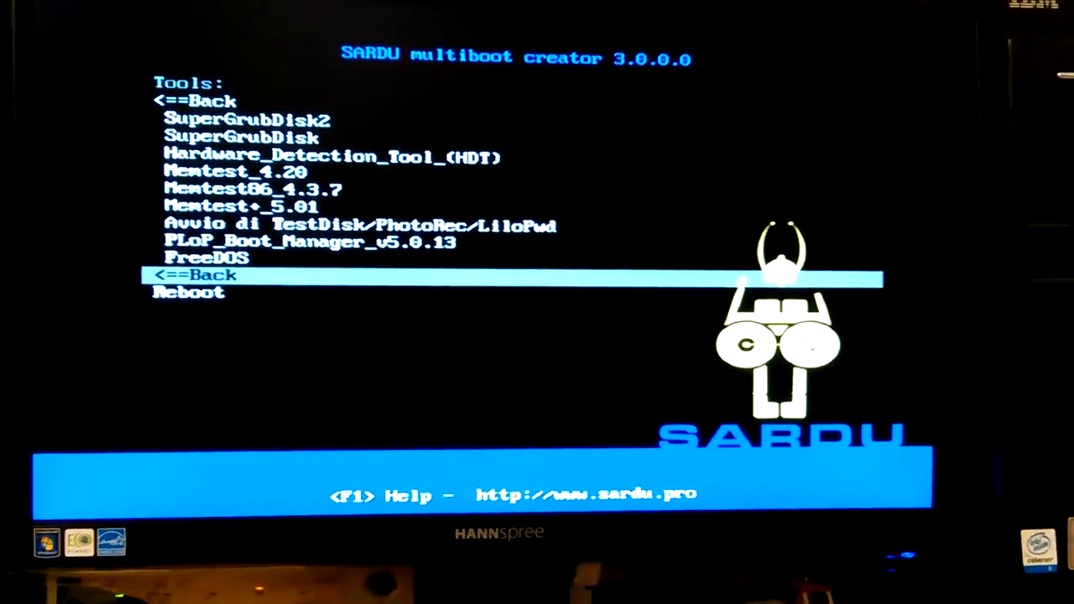
key(Return)
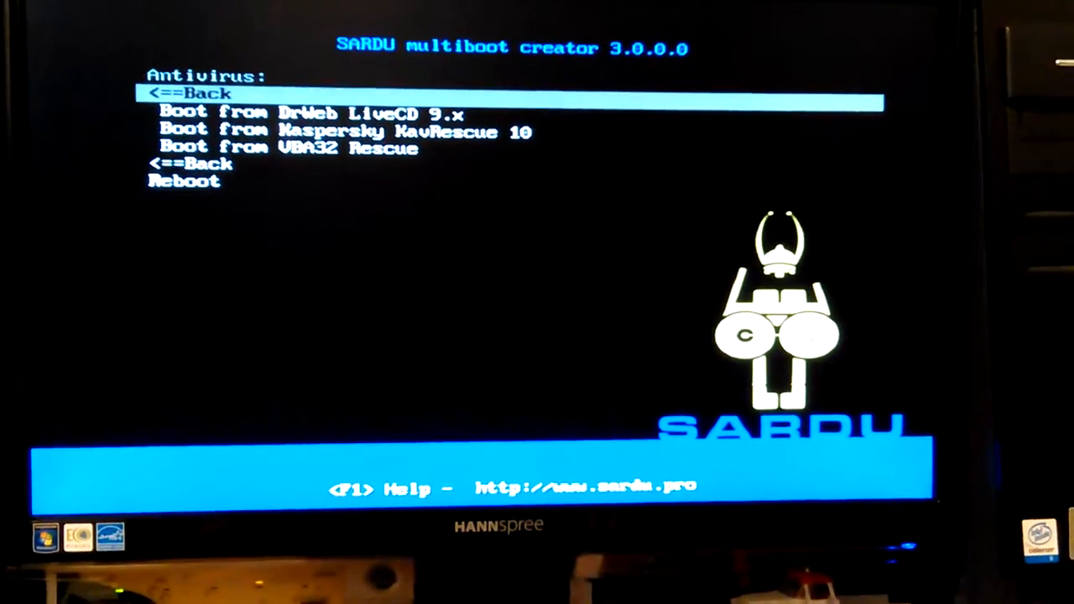
Step through DrWeb LiveCD, Kaspersky KavRescue 10 and VBA32 Rescue, then leave via <==Back.
key(Down)
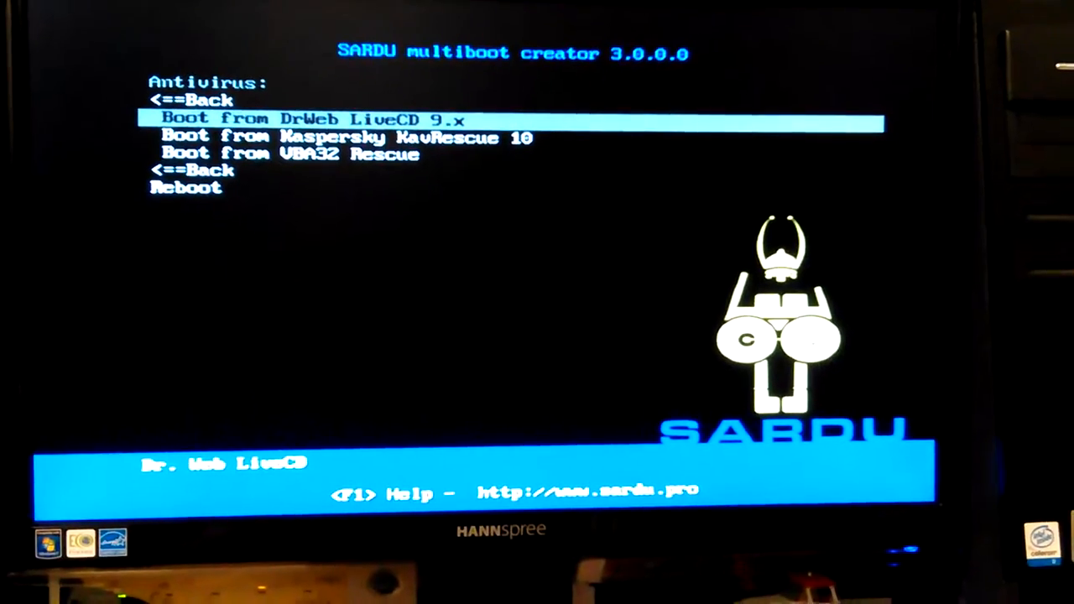
key(Down)
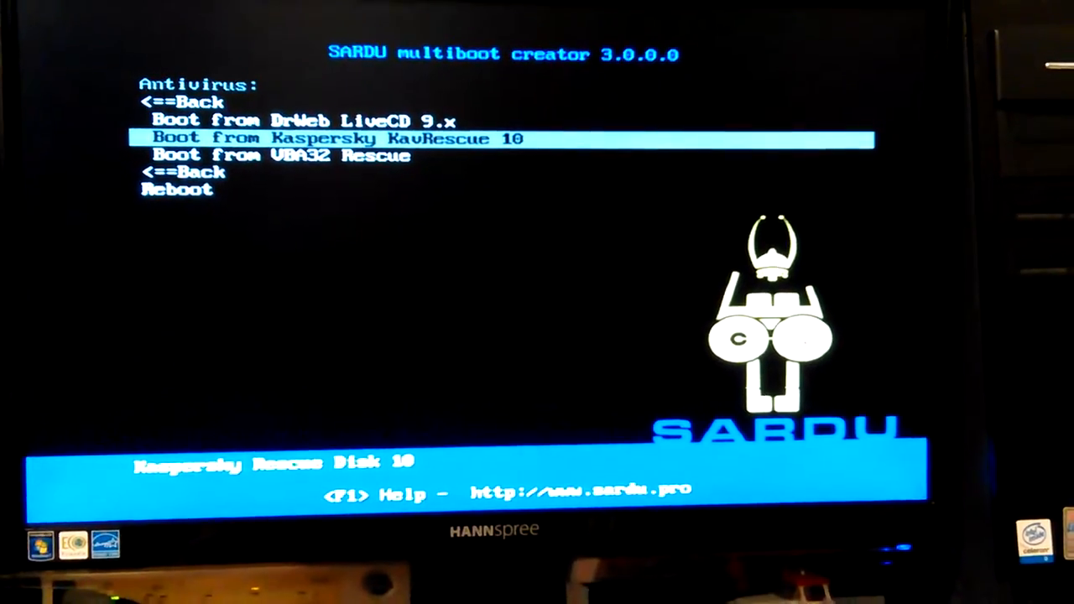
key(Down)
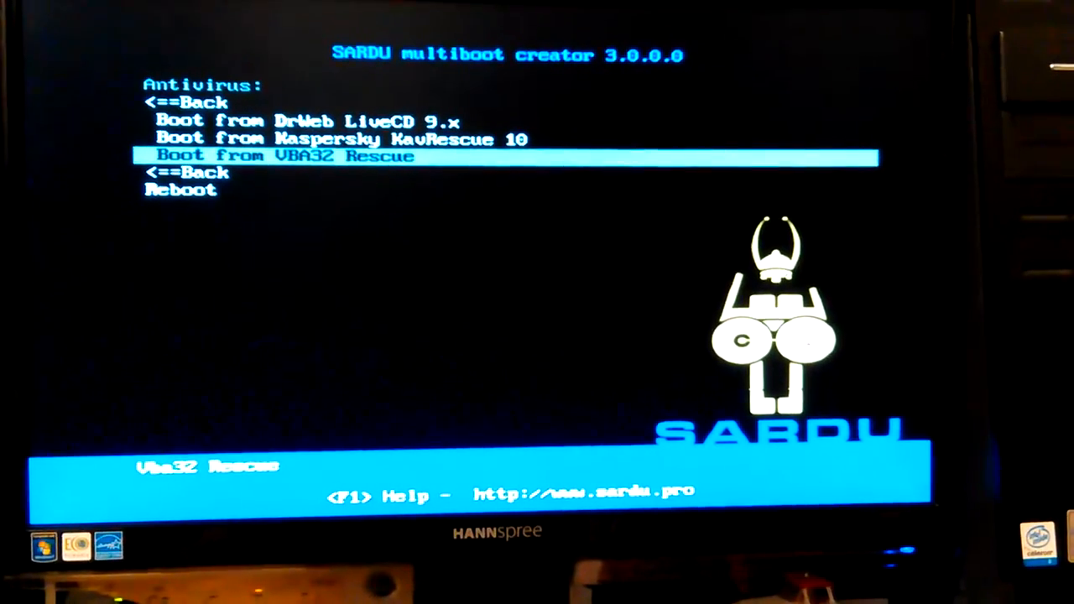
key(Down)
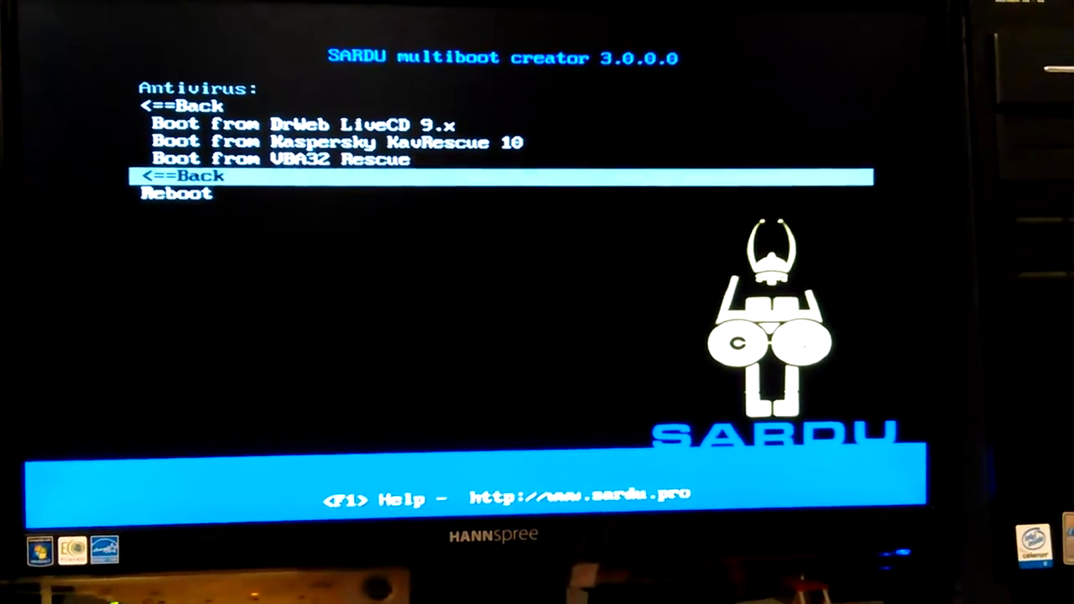
key(Return)
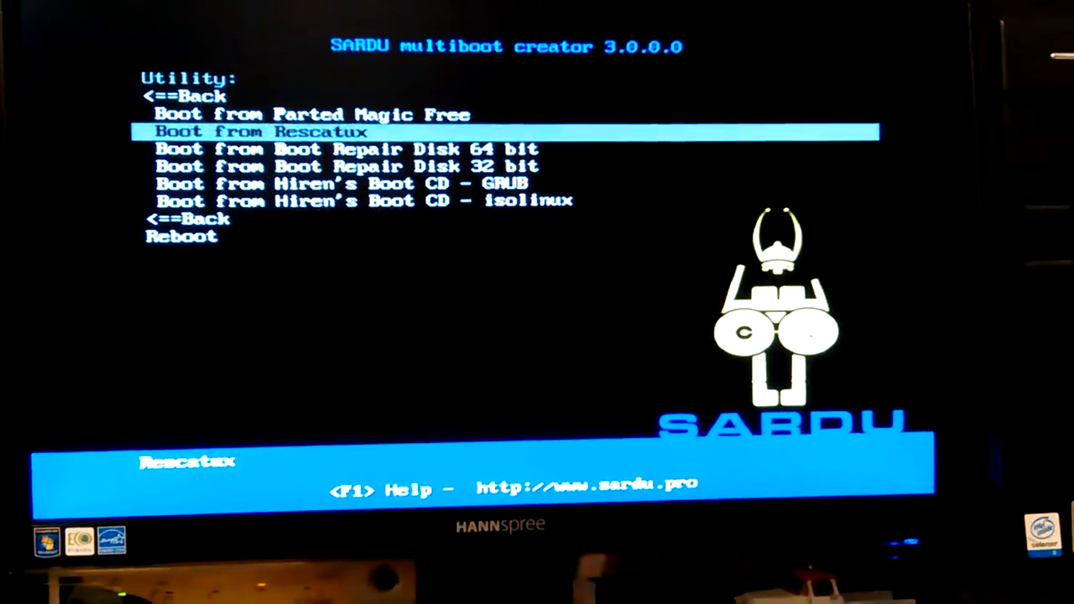
Step through Boot Repair Disk 64/32 bit and Hiren's Boot CD GRUB and isolinux entries, heading back.
key(Down)
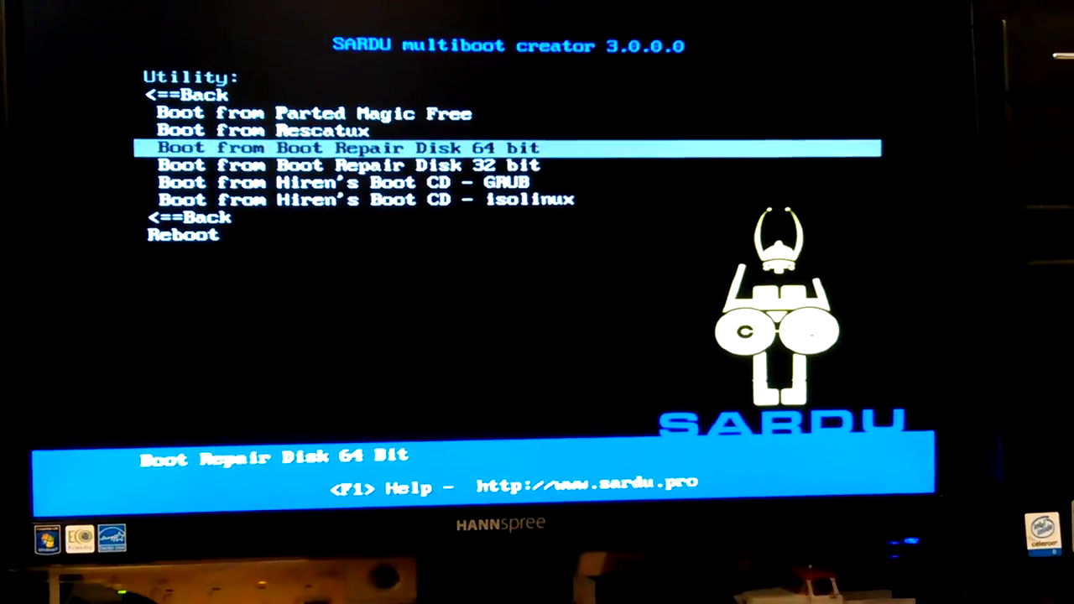
key(down)
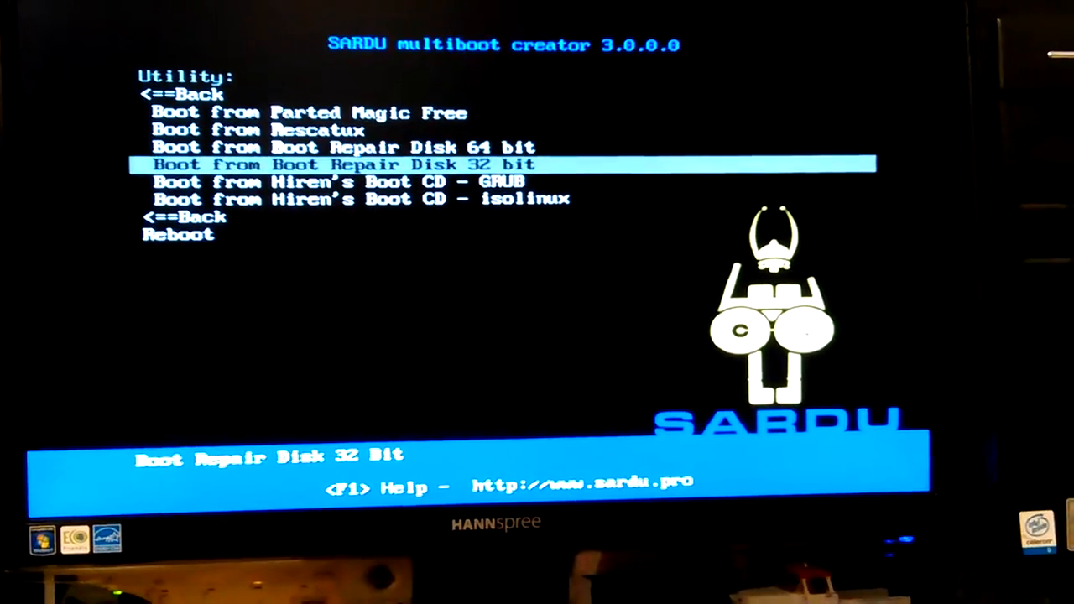
key(Down)
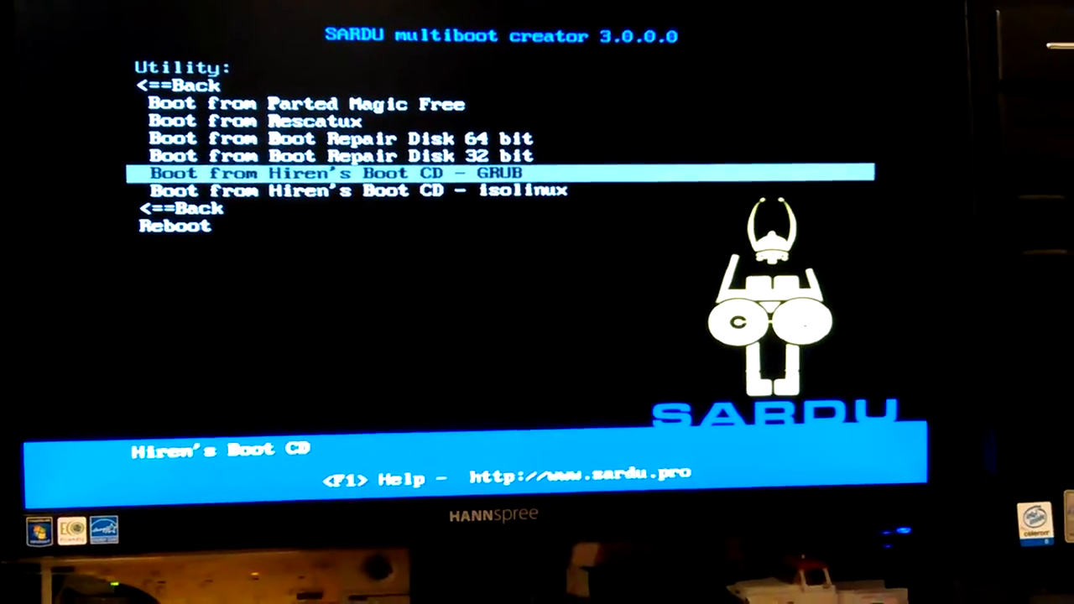
key(Down)
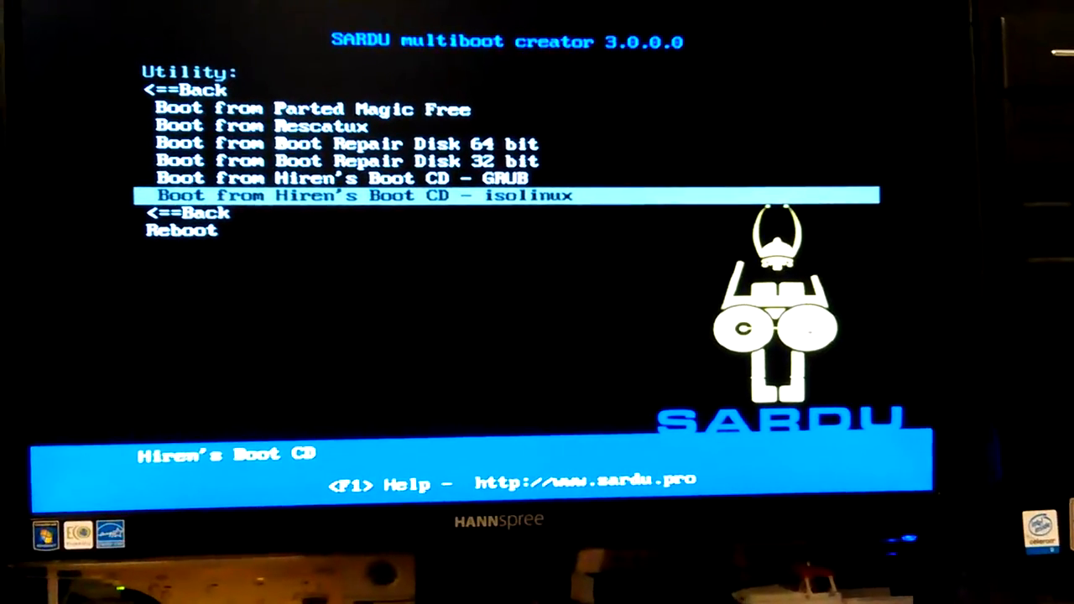
key(Down)
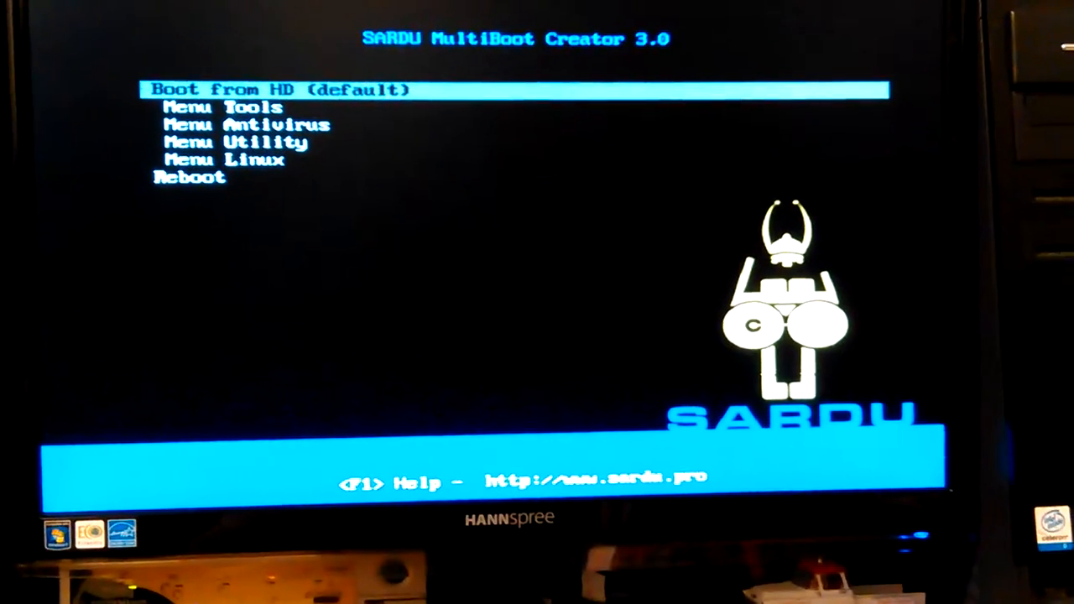
Move the main-menu highlight down past Menu Tools toward Menu Linux.
key(Down)
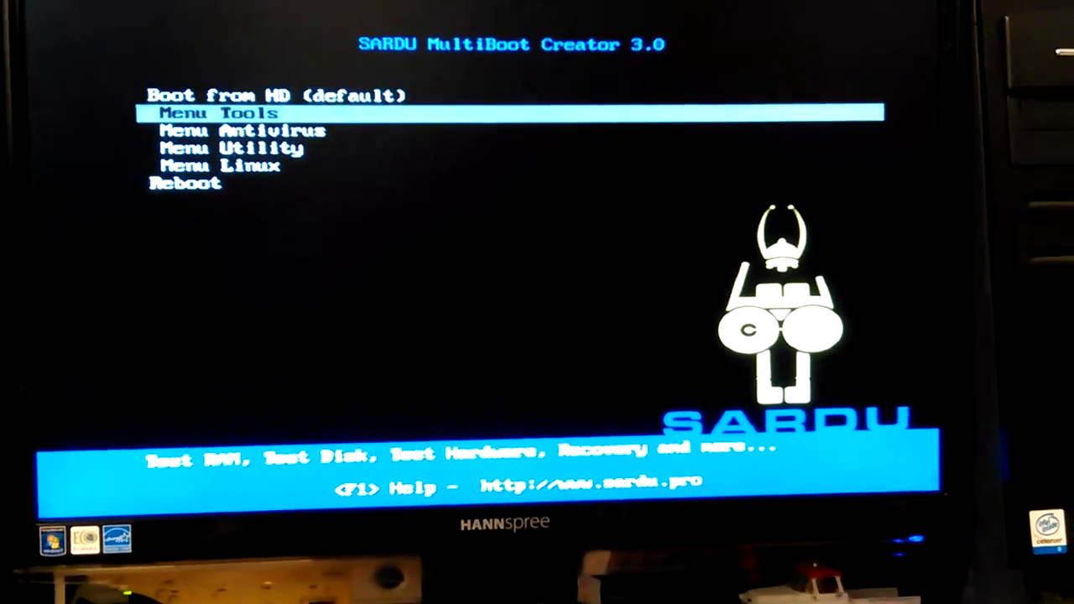
key(Down)
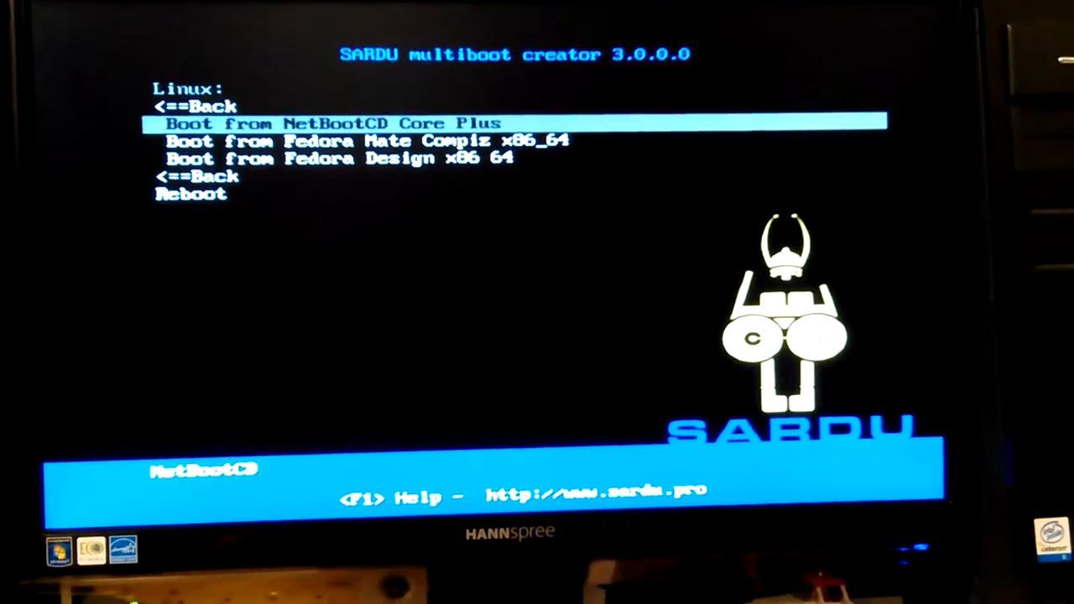
Review NetBootCD, Fedora Mate Compiz and Fedora Design entries, then return via <==Back.
key(Down)
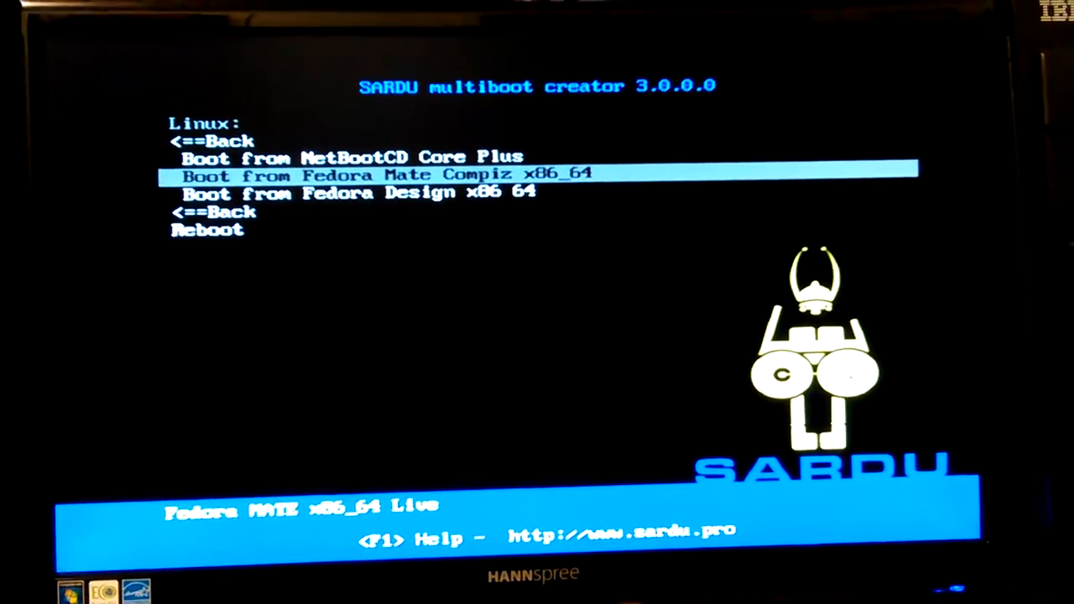
key(Down)
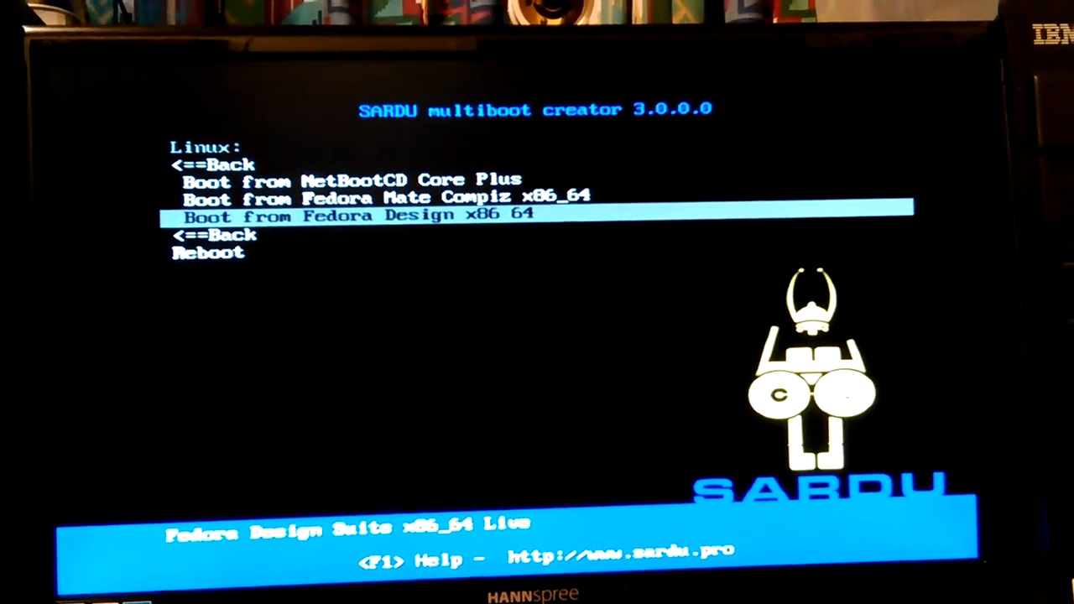
key(Down)
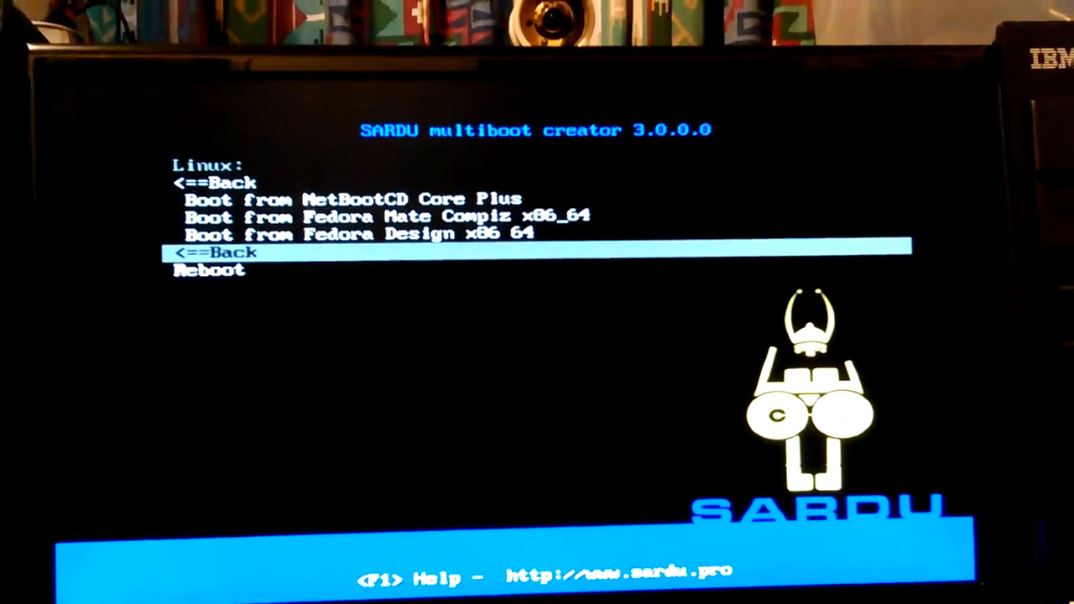
key(Return)
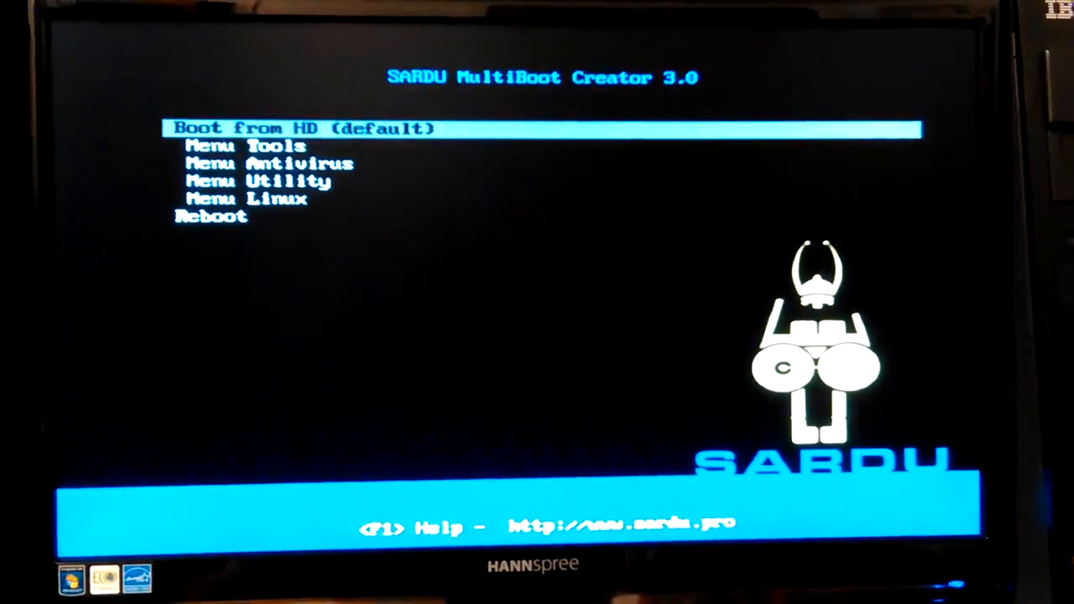
Reopen the Antivirus submenu from the main boot menu.
key(Down)
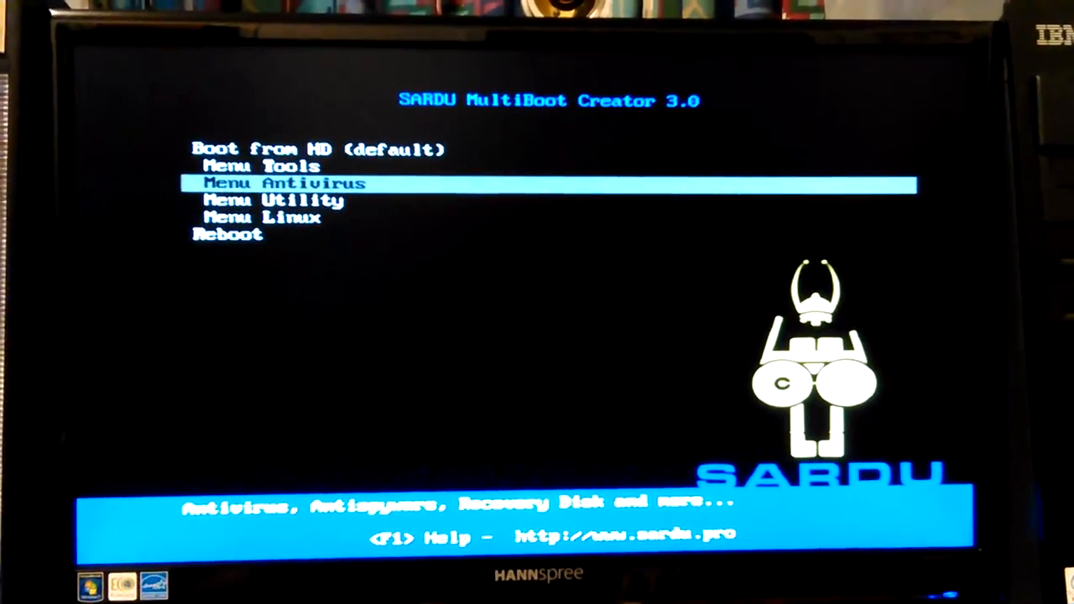
key(Return)
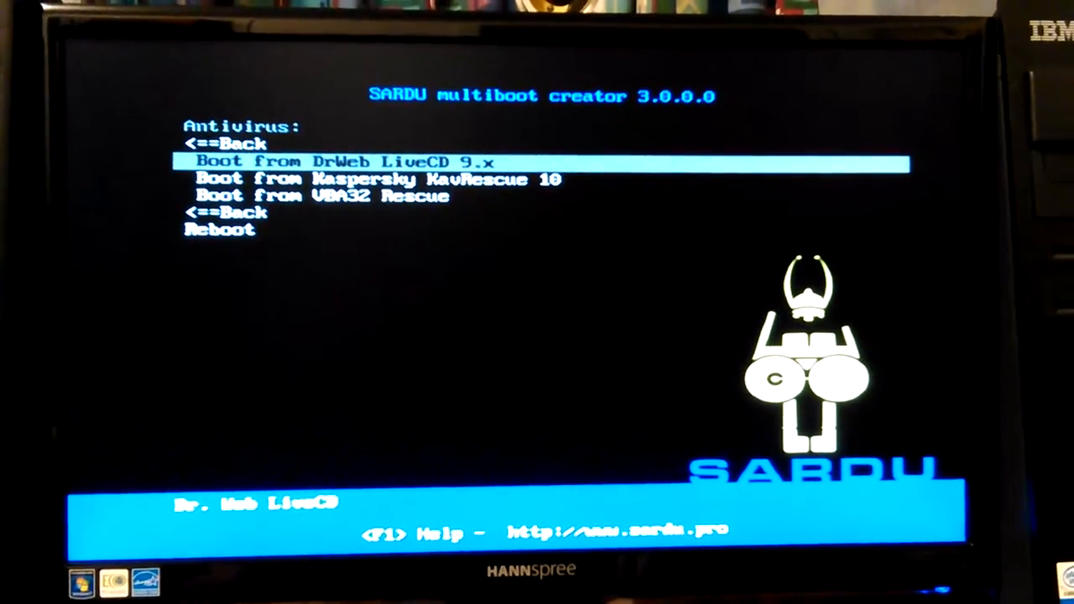
key(Down)
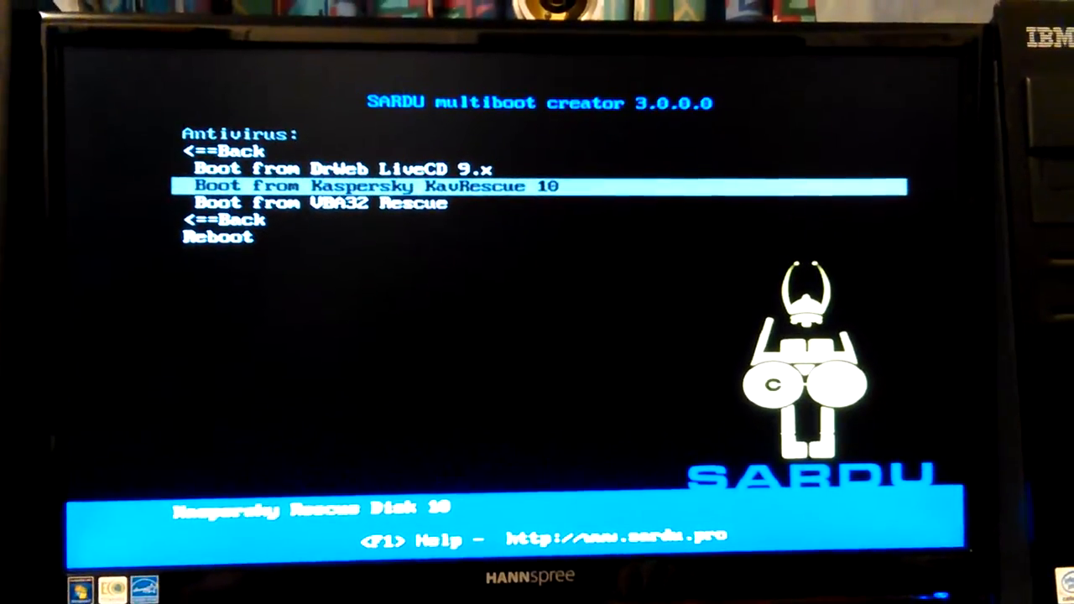